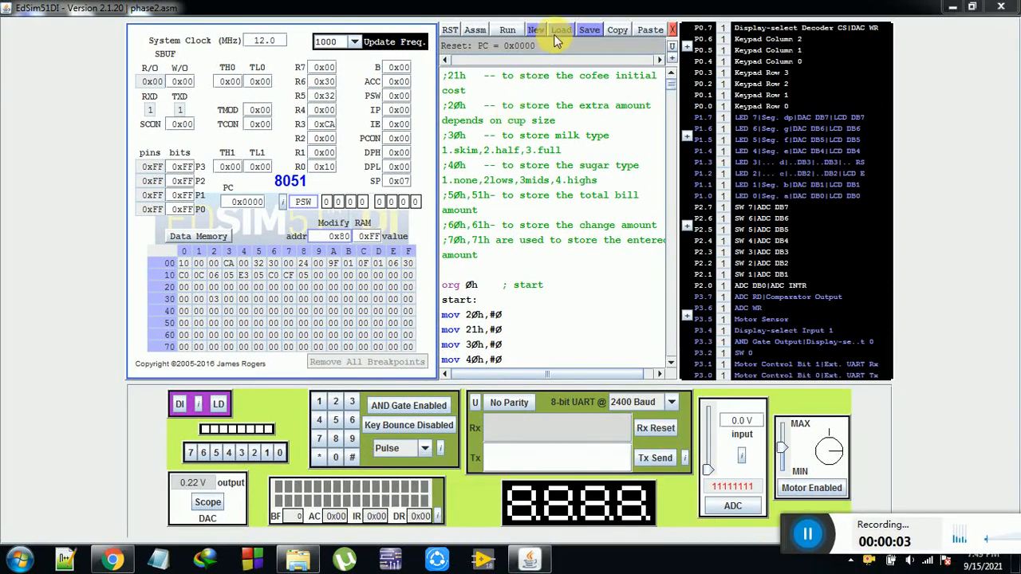
# - Save the program as phase2.asm, confirming the overwrite of the existing file
pyautogui.click(589, 29)
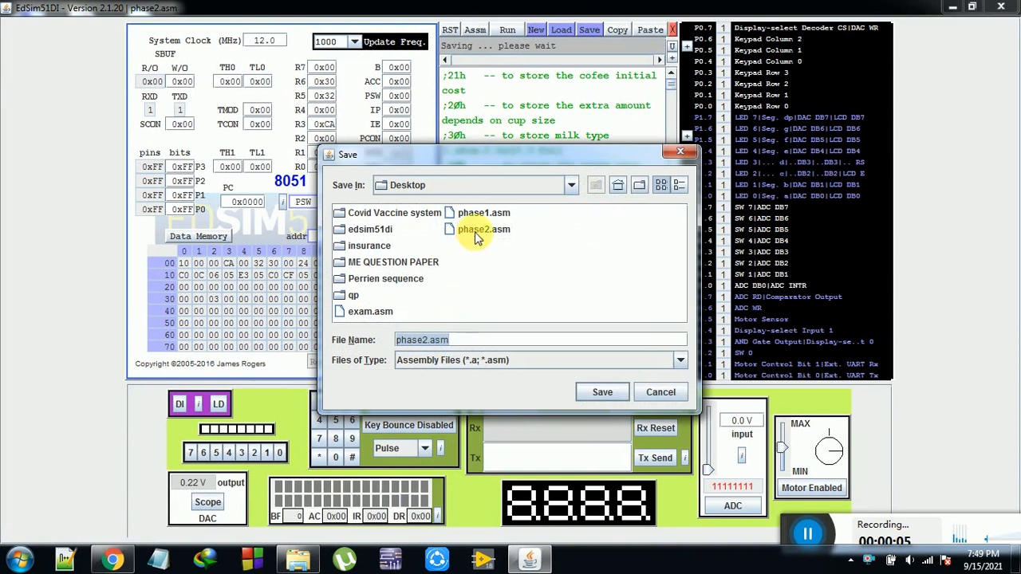
pyautogui.click(602, 392)
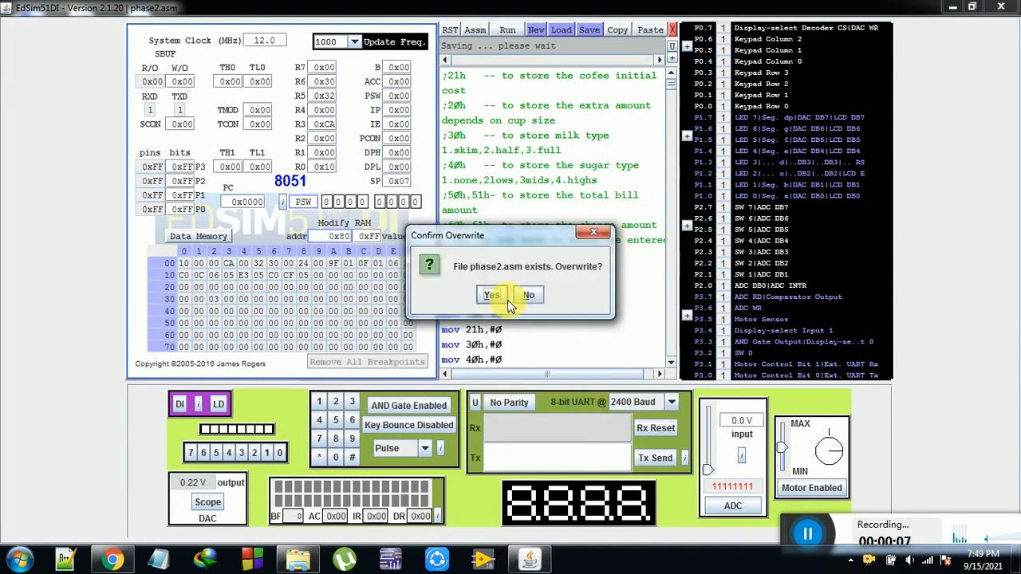
pyautogui.click(492, 295)
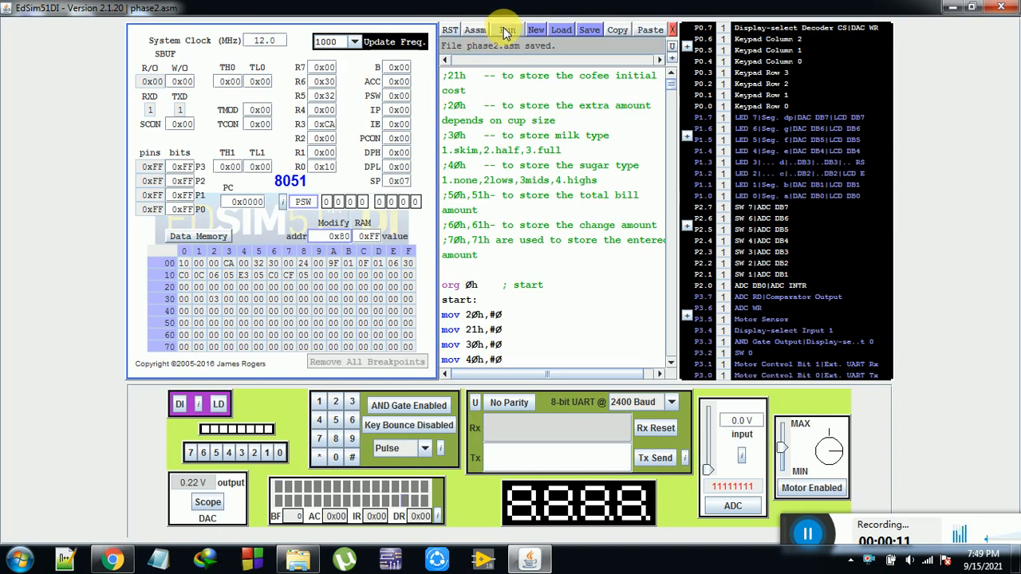
# - Assemble and run the program until the LCD offers 00 - Skimmed milk
pyautogui.click(507, 29)
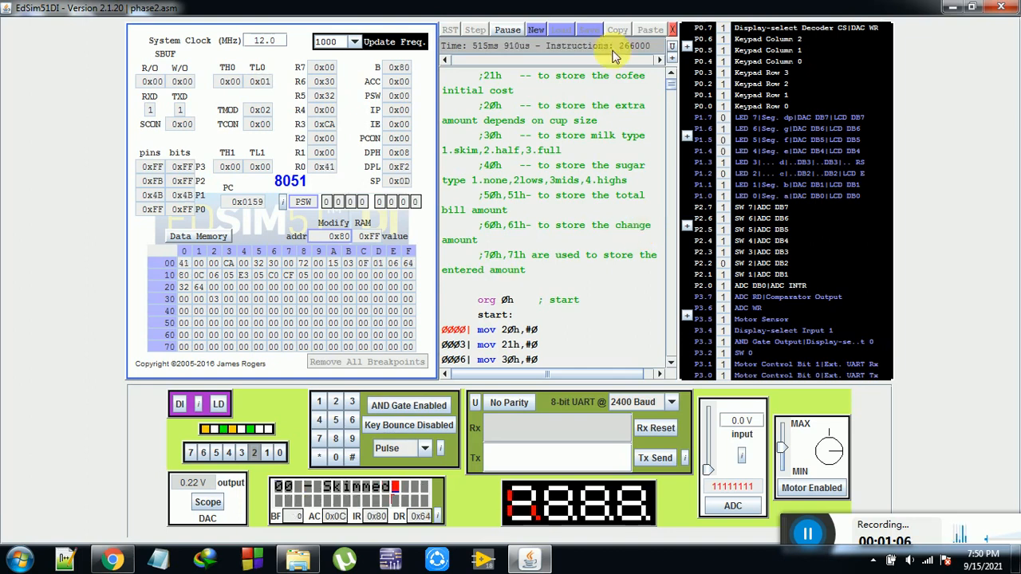
# - Pause the simulation to inspect Data Memory, then resume running it
pyautogui.click(507, 30)
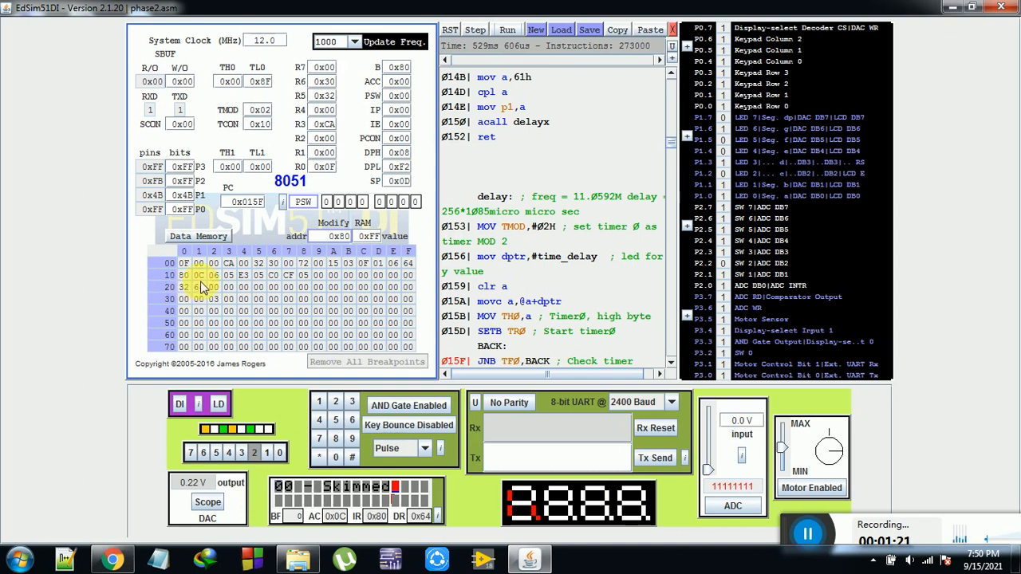
pyautogui.moveTo(199, 289)
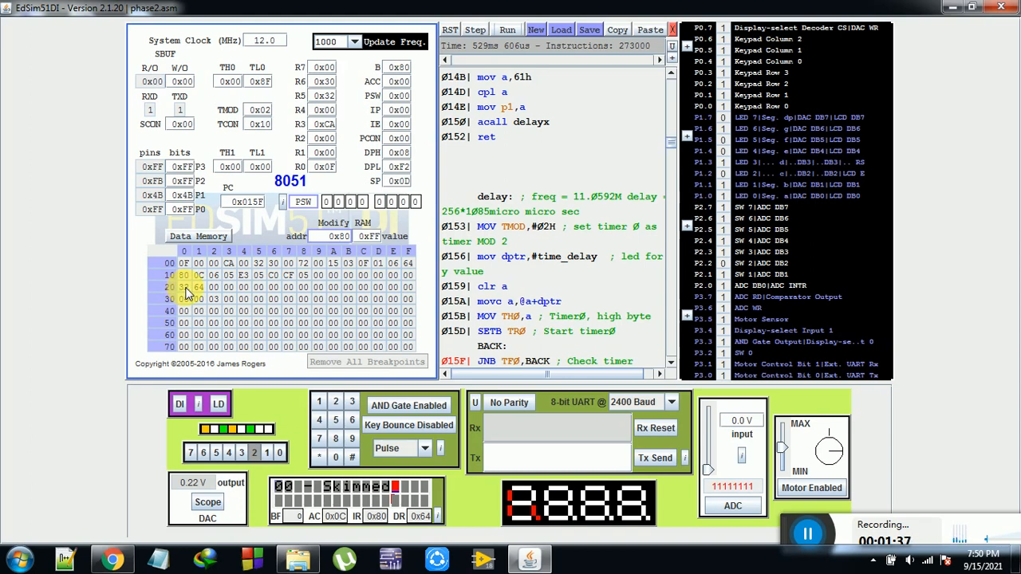
pyautogui.click(507, 30)
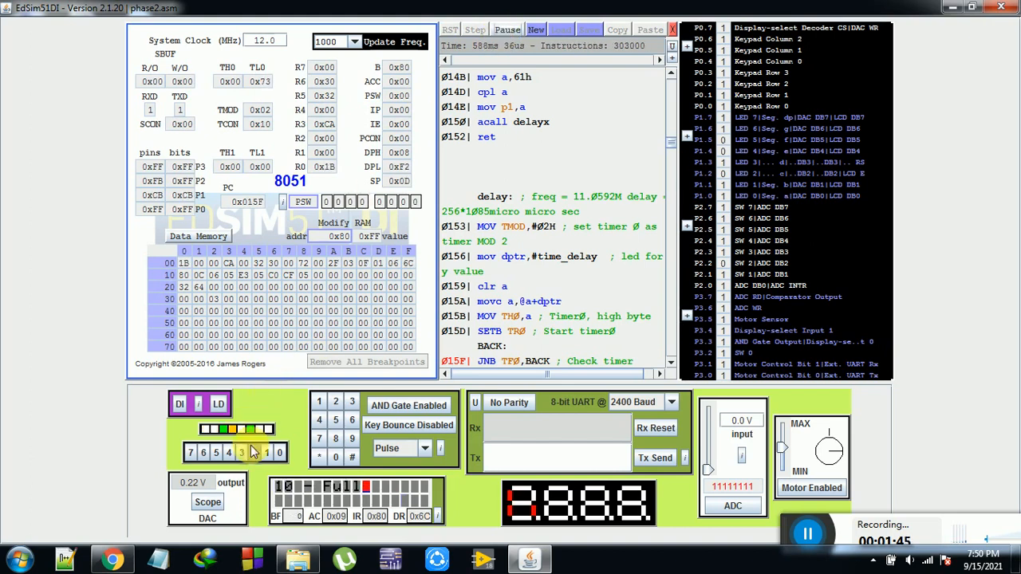
pyautogui.click(351, 458)
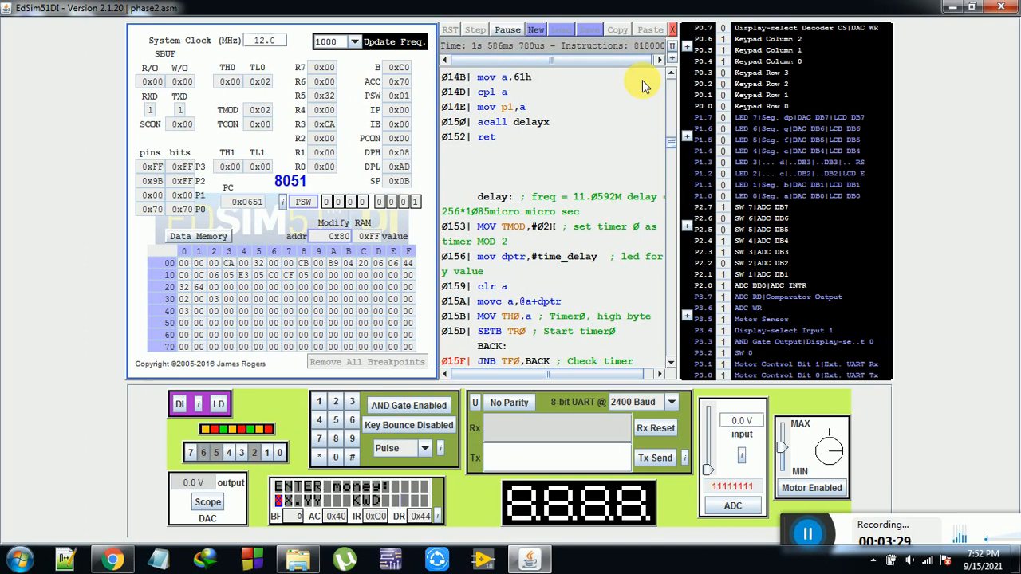
pyautogui.moveTo(379, 397)
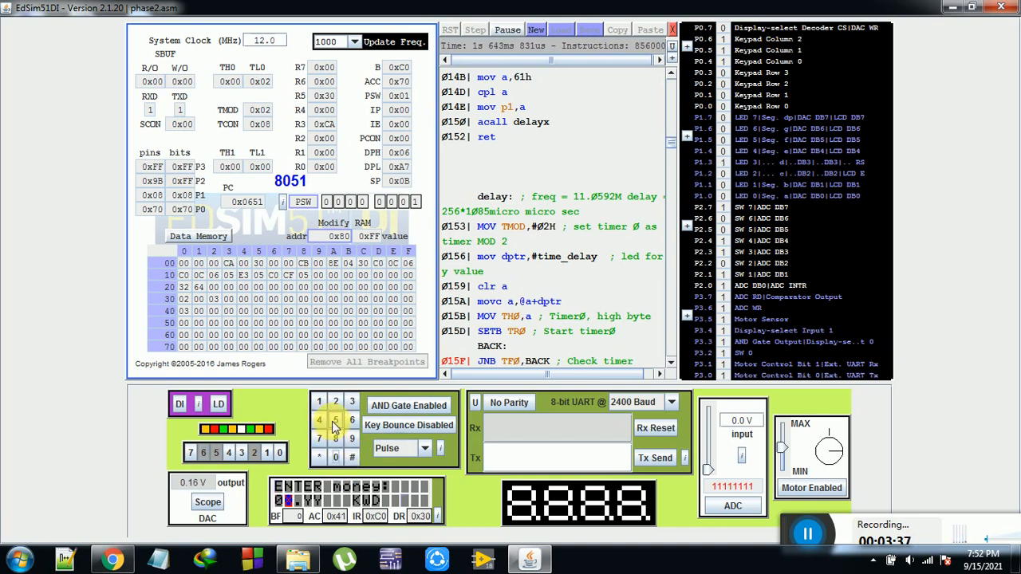
# - Key in a digit of the money amount, then pause the simulation
pyautogui.click(335, 421)
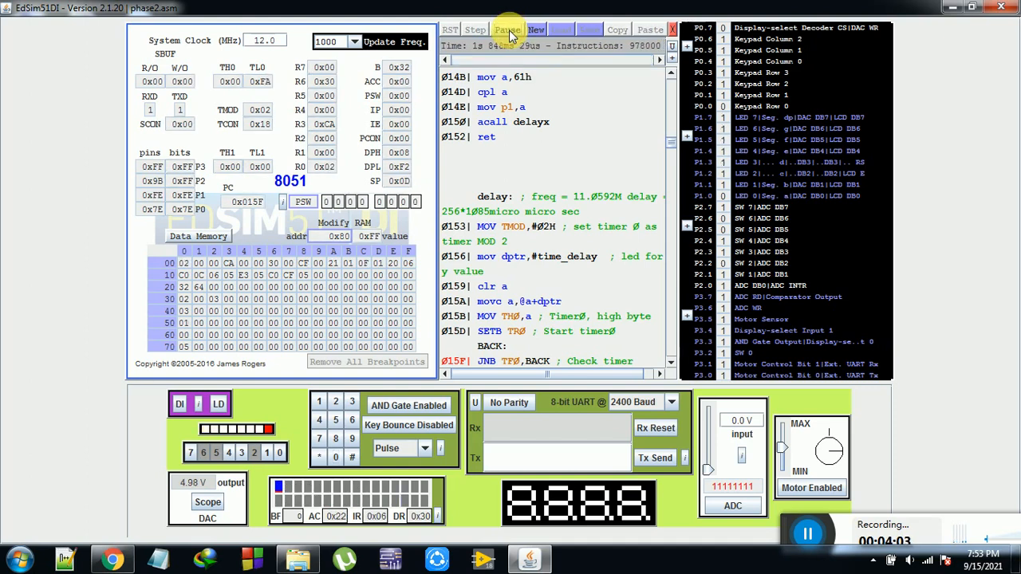
pyautogui.click(508, 29)
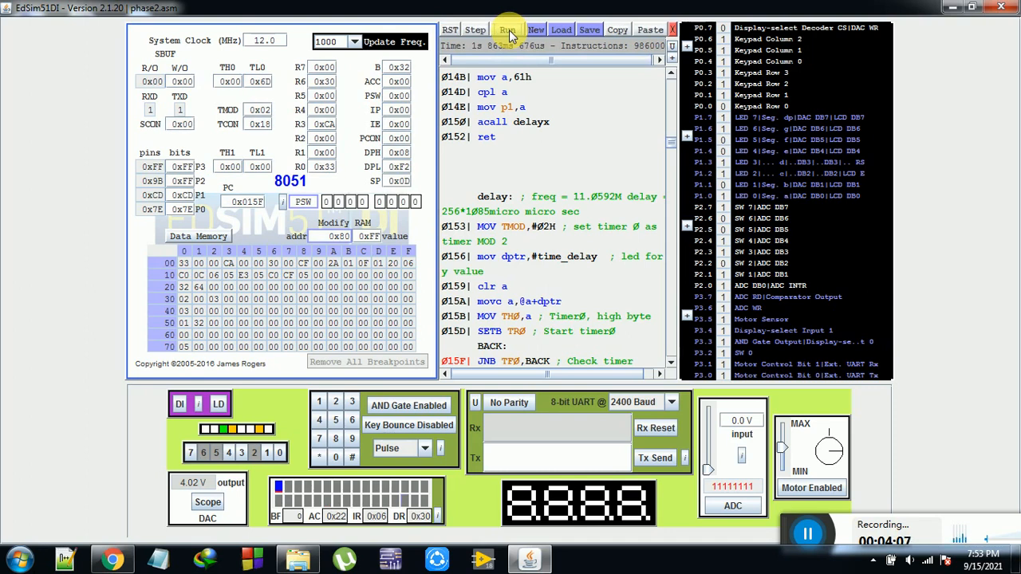
# - Resume the program until the LCD shows a total bill of 01.50 KWD
pyautogui.click(509, 29)
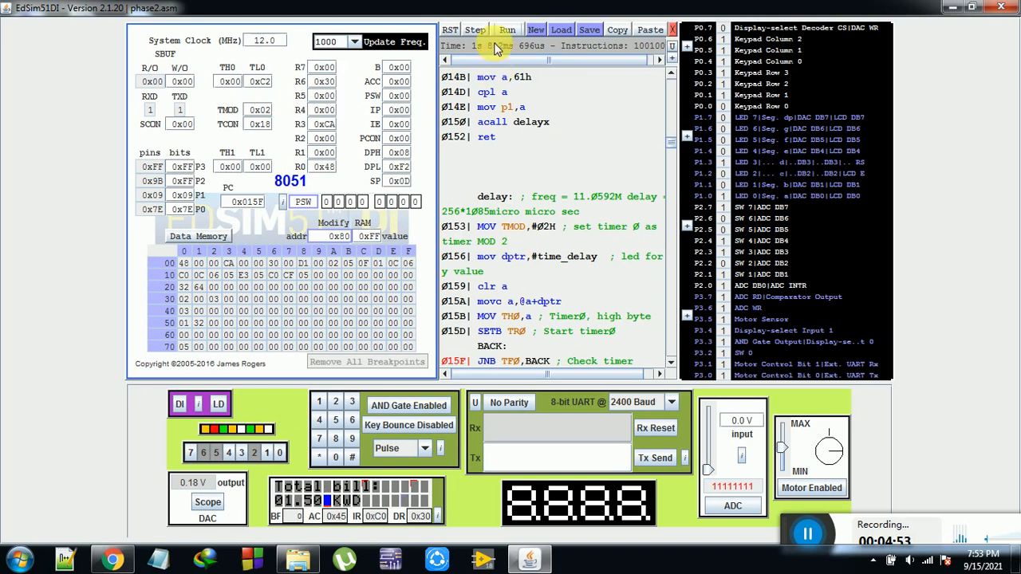
# - Resume the simulation until the LCD shows the thank-you, press # prompt
pyautogui.click(507, 29)
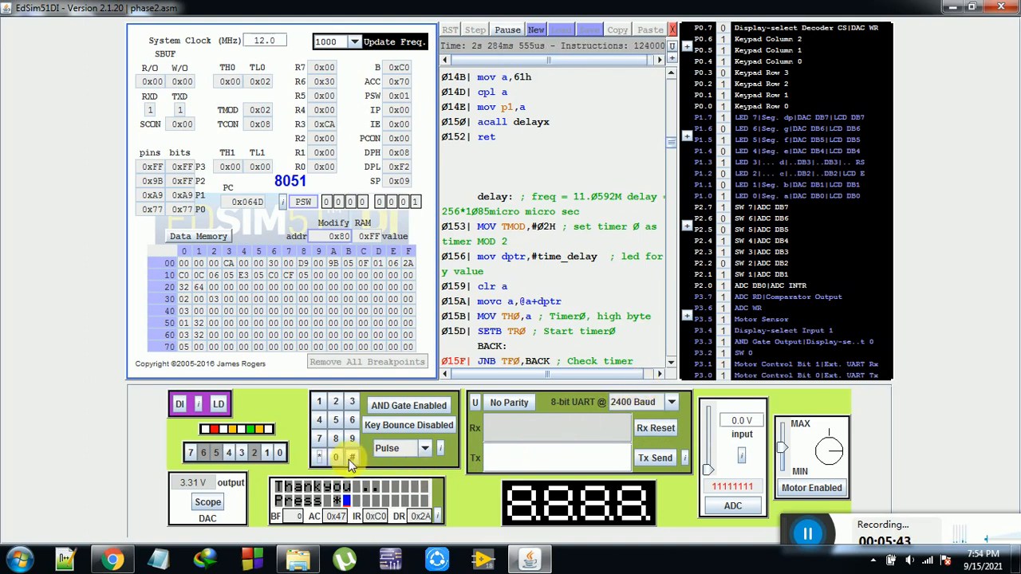
pyautogui.click(320, 457)
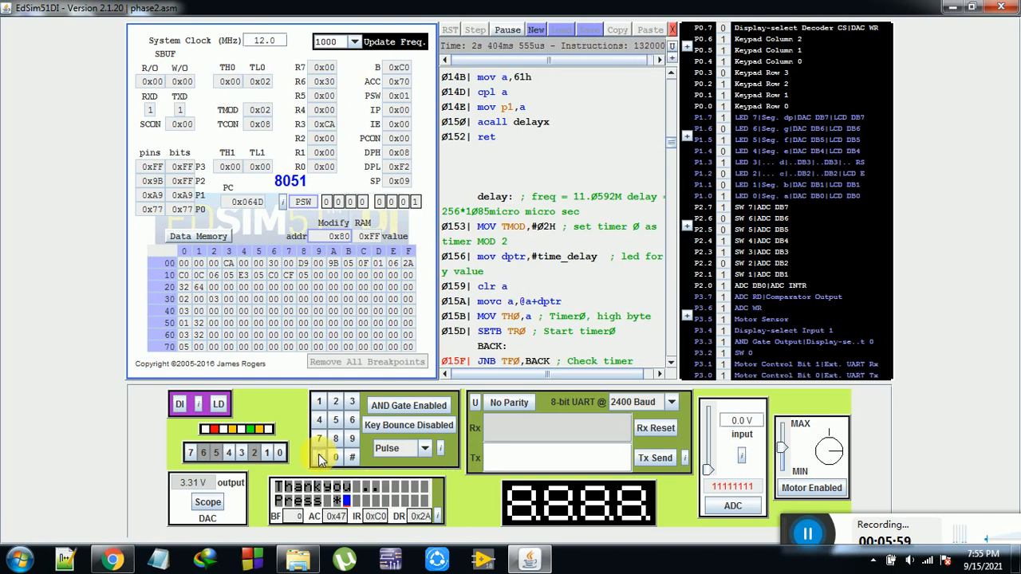
# - Choose 10000 in the Update Freq. dropdown
pyautogui.click(354, 42)
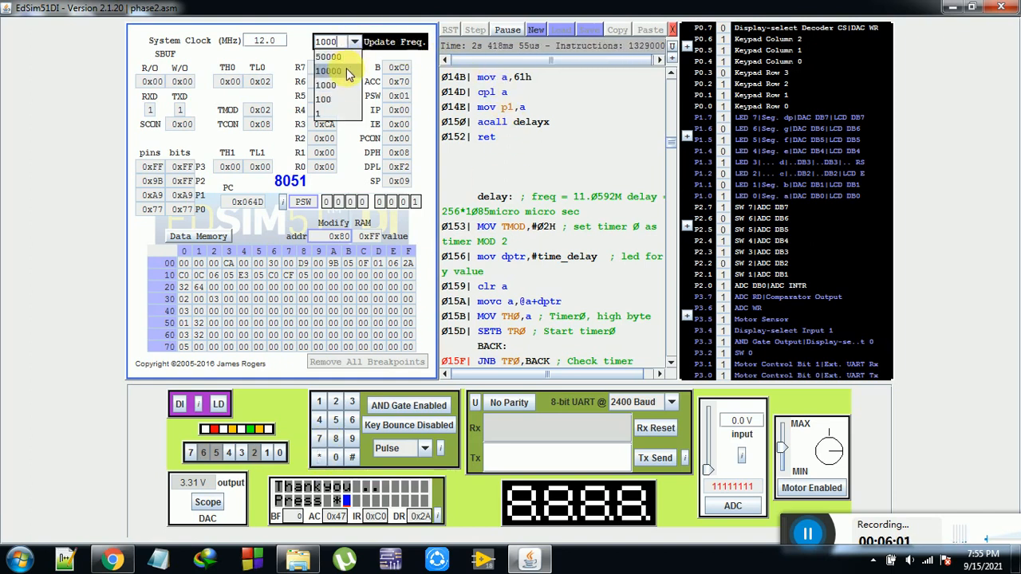
pyautogui.click(329, 71)
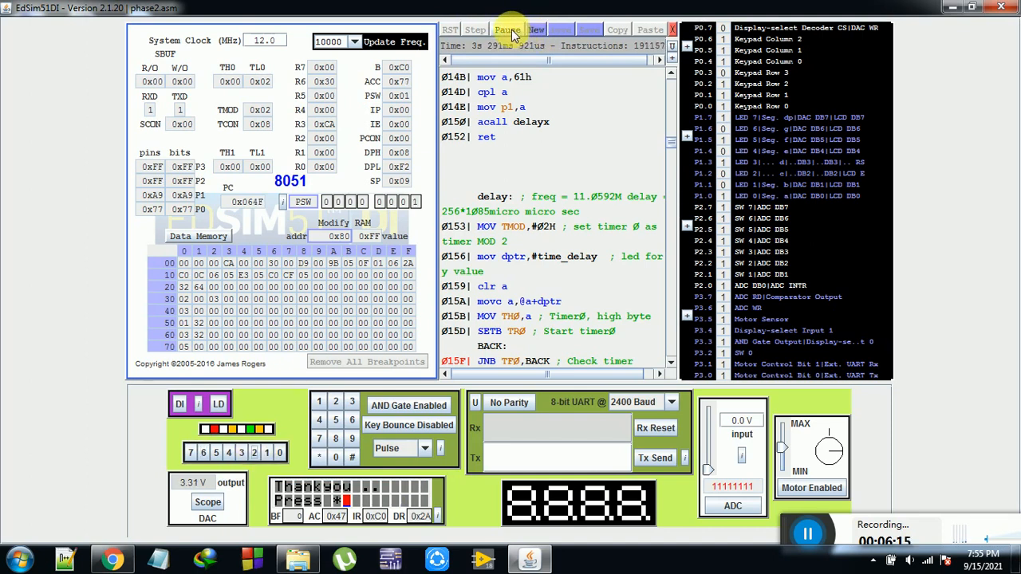
# - Halt the simulation and scroll down through the assembly source to the change-giving routine
pyautogui.click(449, 29)
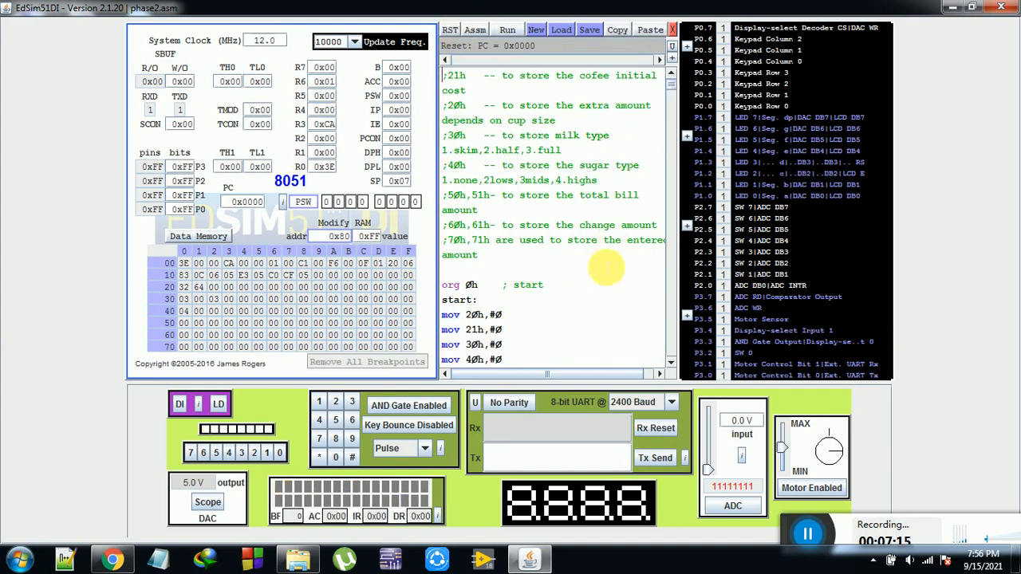
pyautogui.scroll(-3)
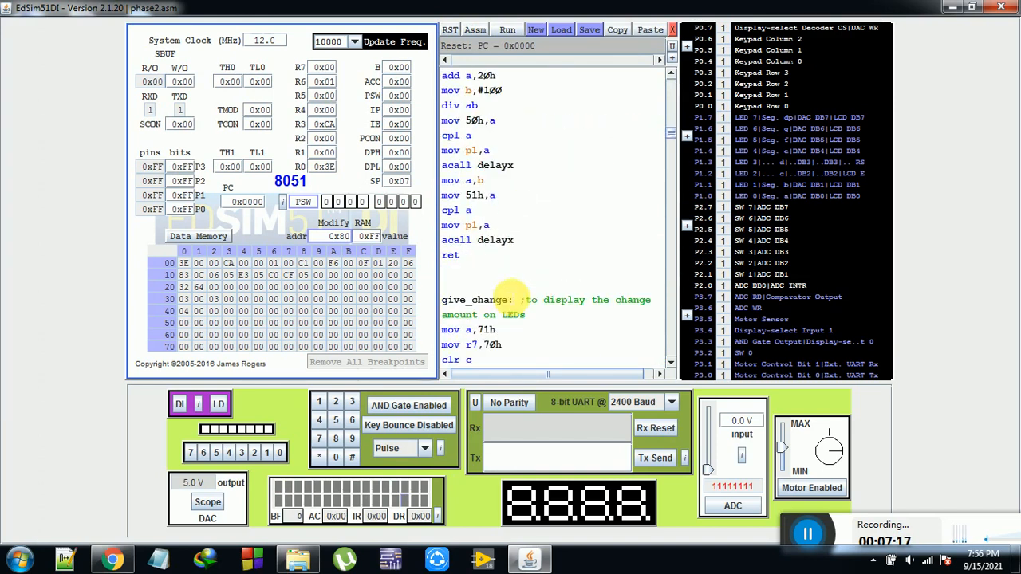
pyautogui.scroll(-3)
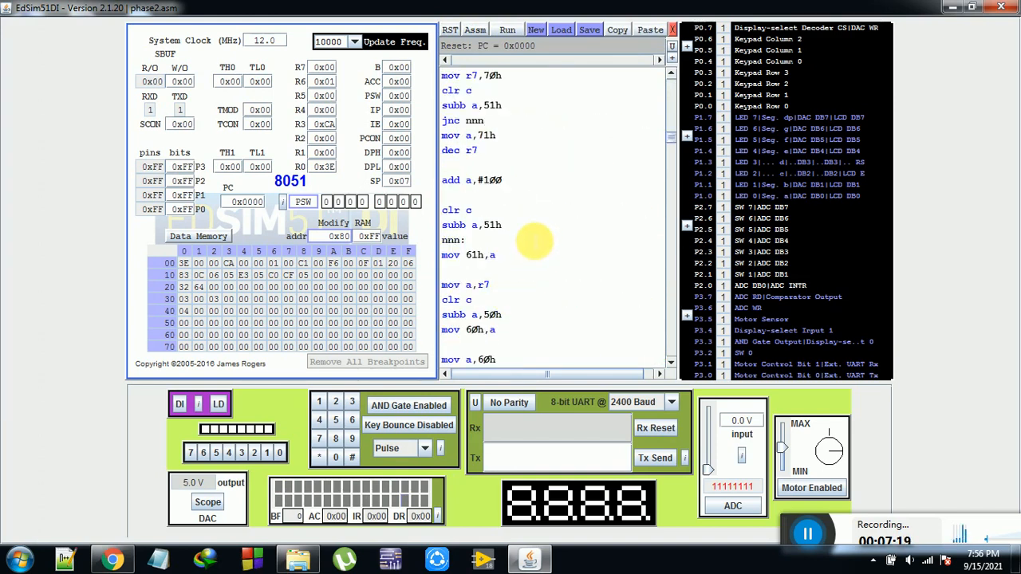